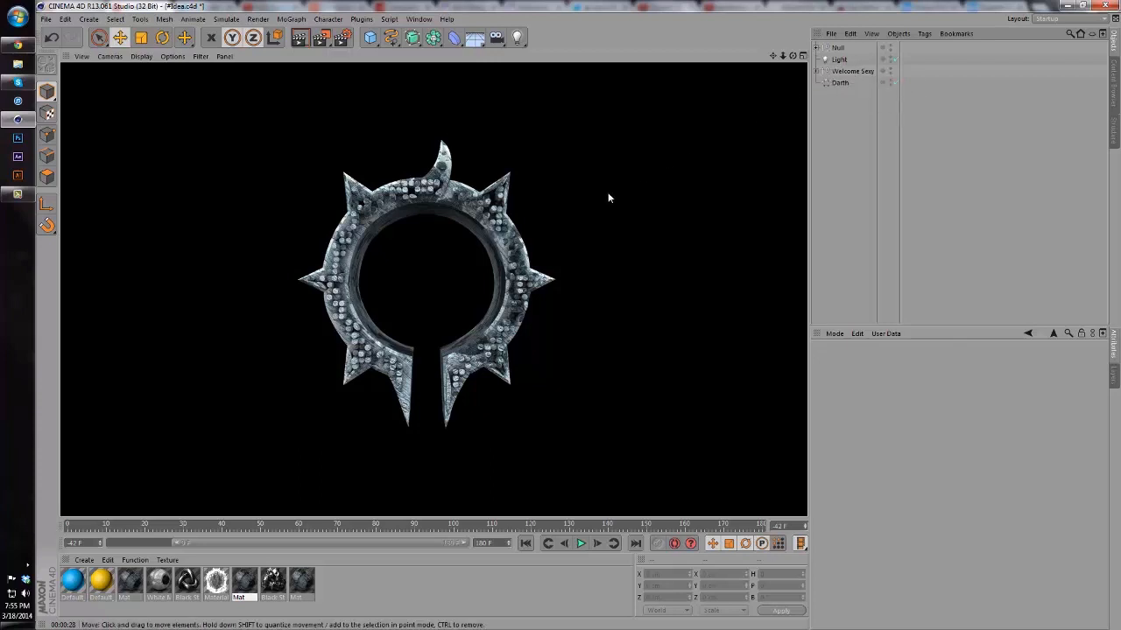
mouse_move(352, 333)
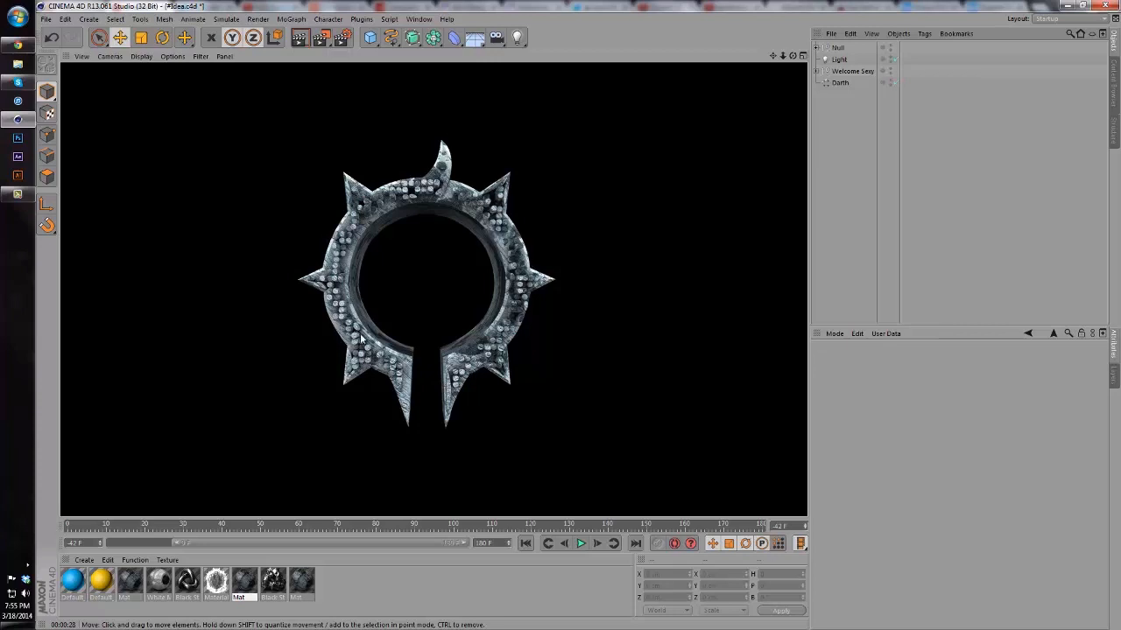
mouse_move(470, 200)
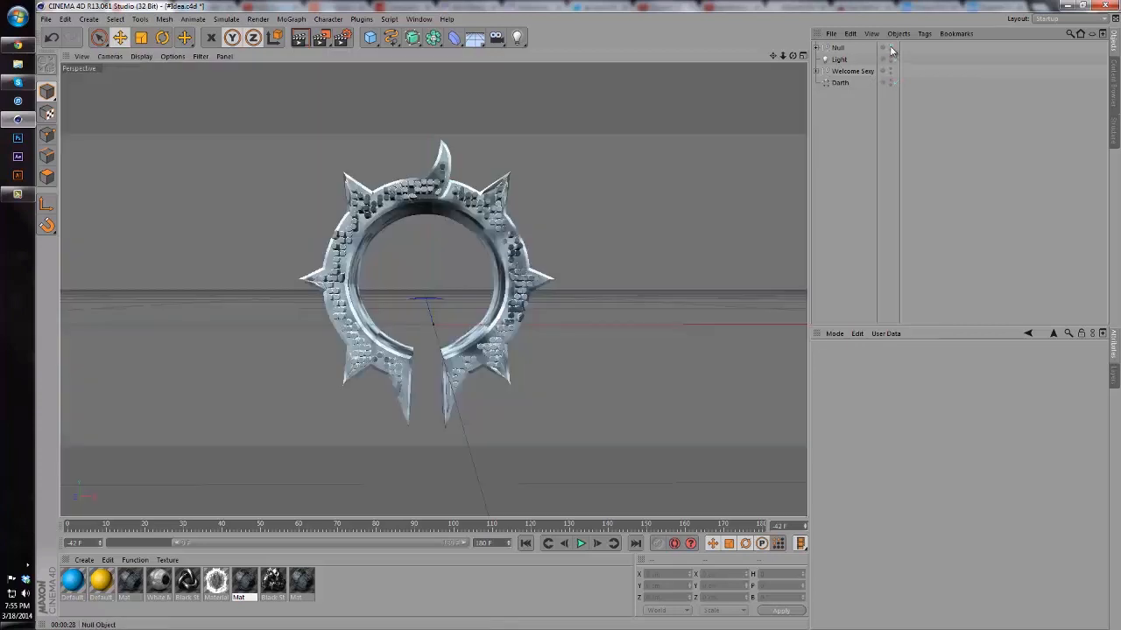
Give the Extrude NURBS fillet caps at start and end, built from quadrangles on a regular grid.
left_click(841, 82)
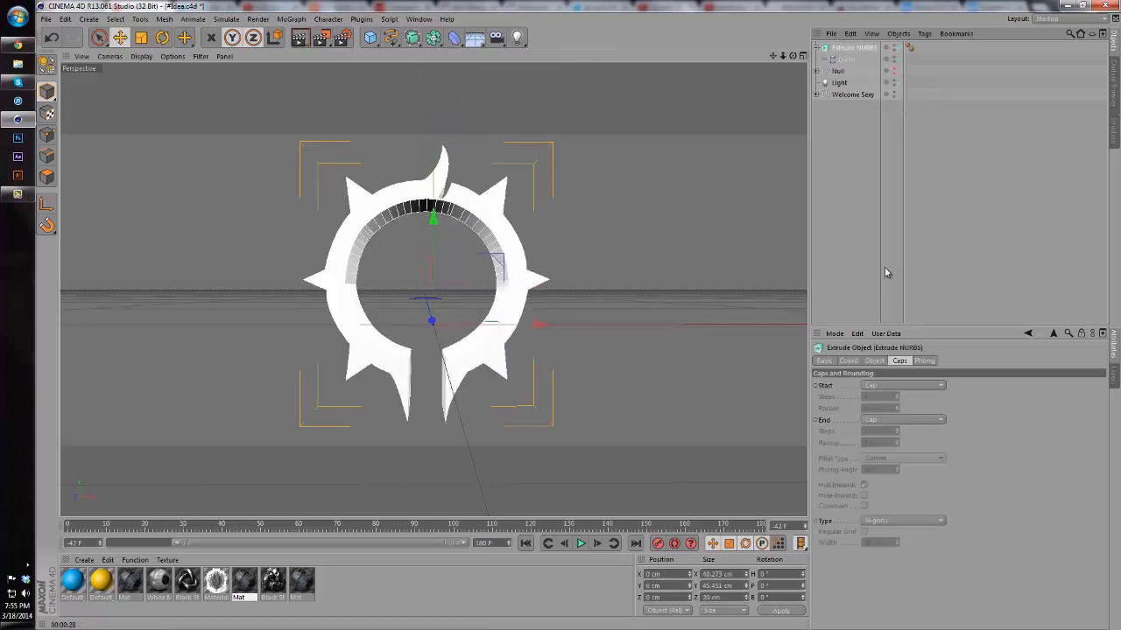
left_click(901, 385)
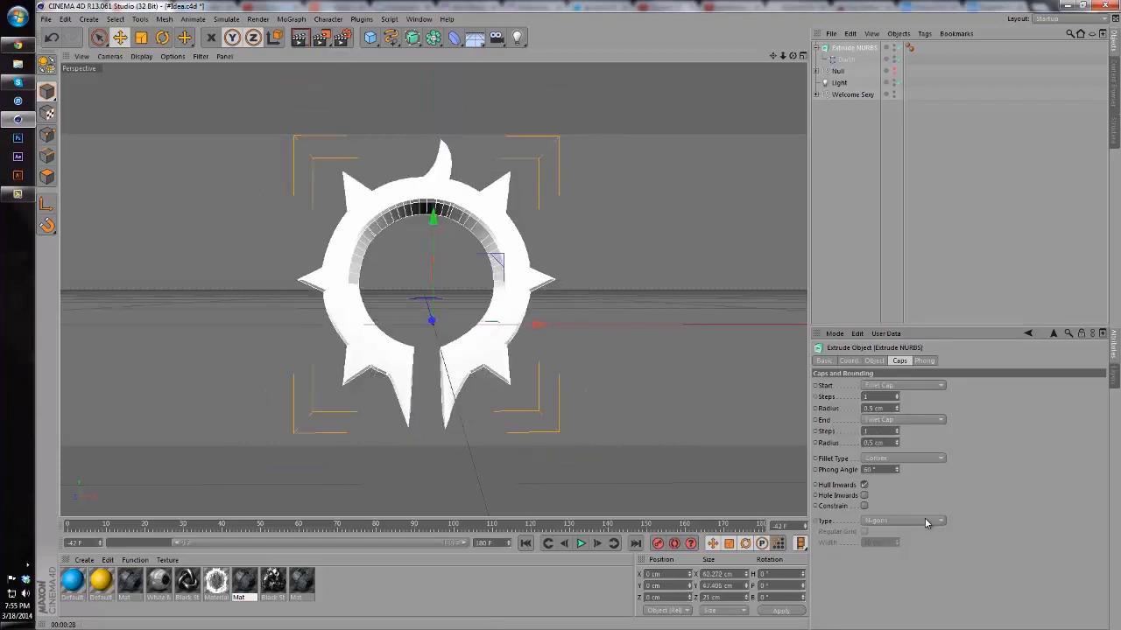
left_click(901, 520)
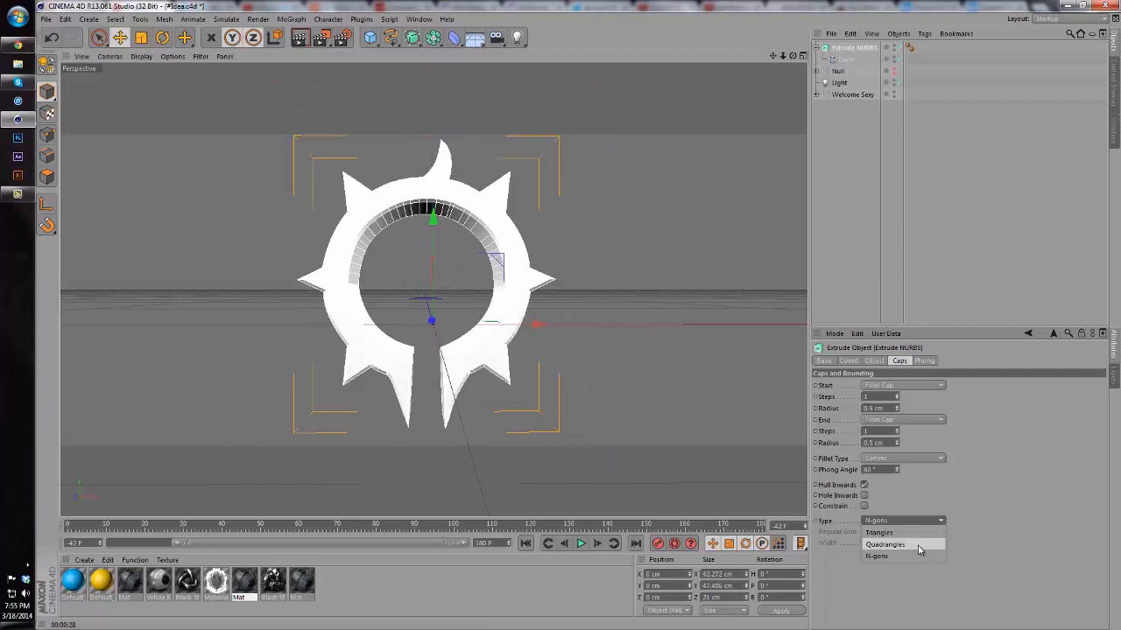
left_click(884, 543)
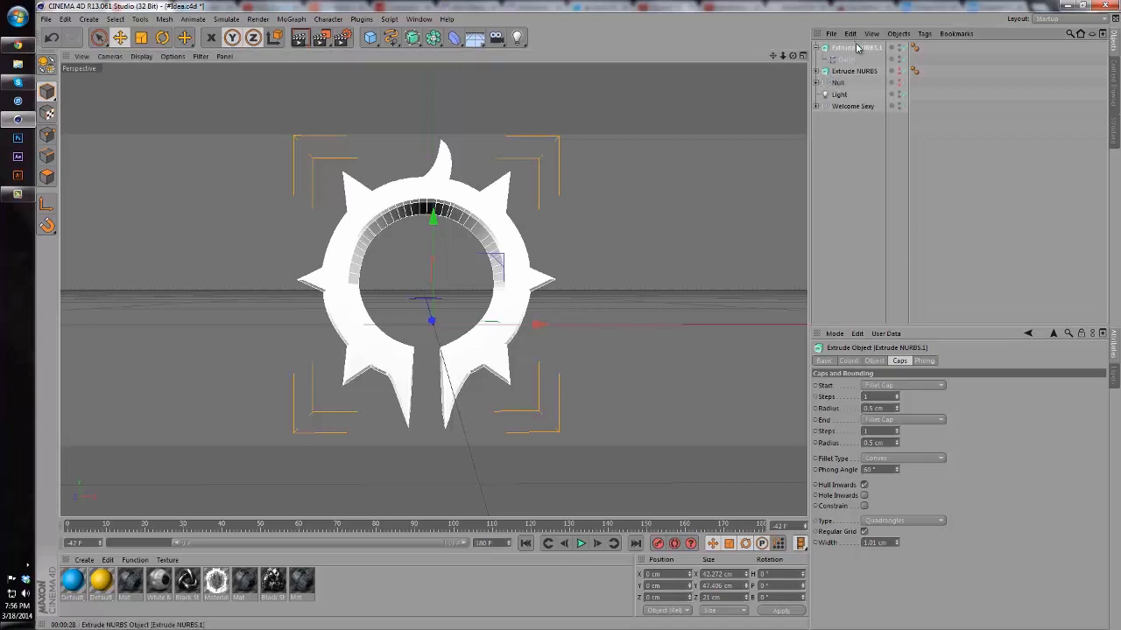
Convert the extrusion with Current State to Object and select the resulting Cap 1 polygon object.
left_click(855, 48)
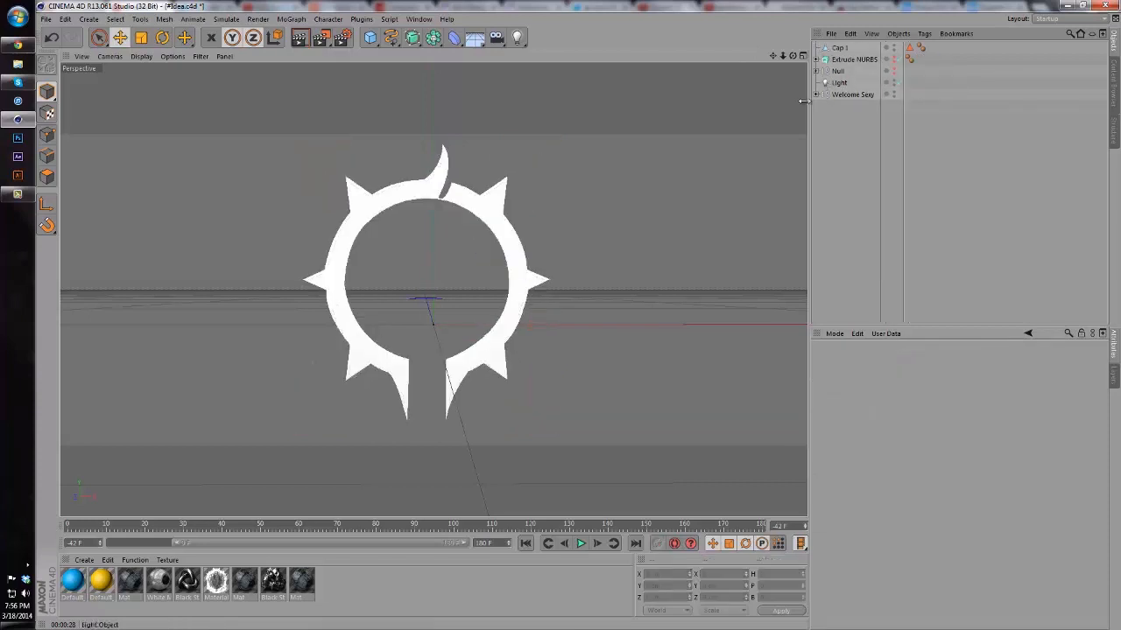
left_click(838, 48)
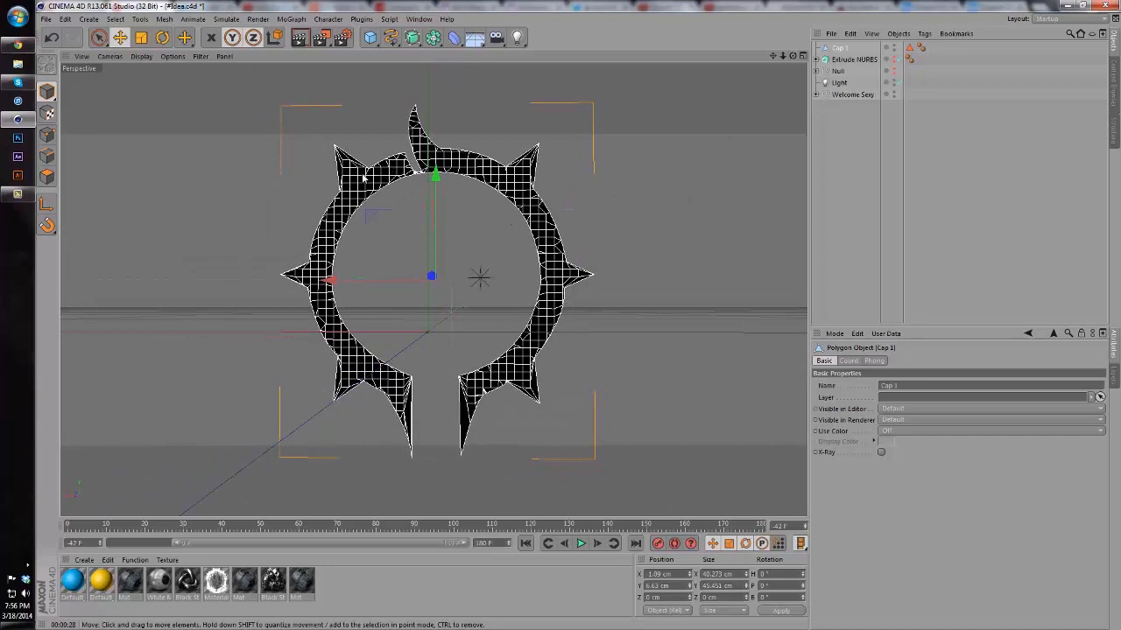
mouse_move(549, 308)
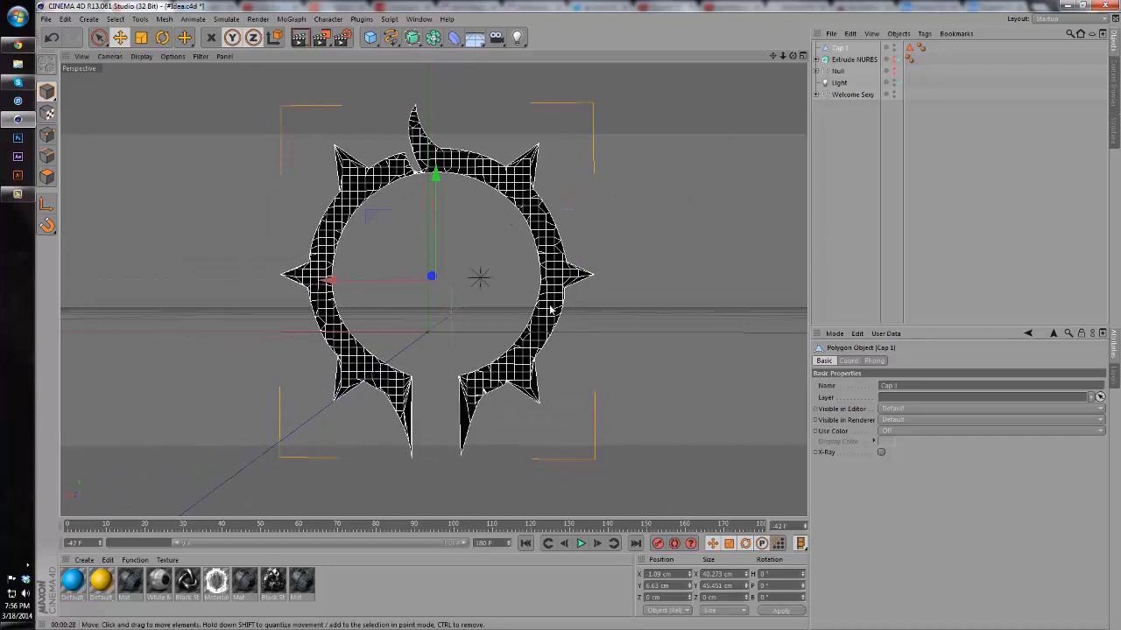
mouse_move(319, 324)
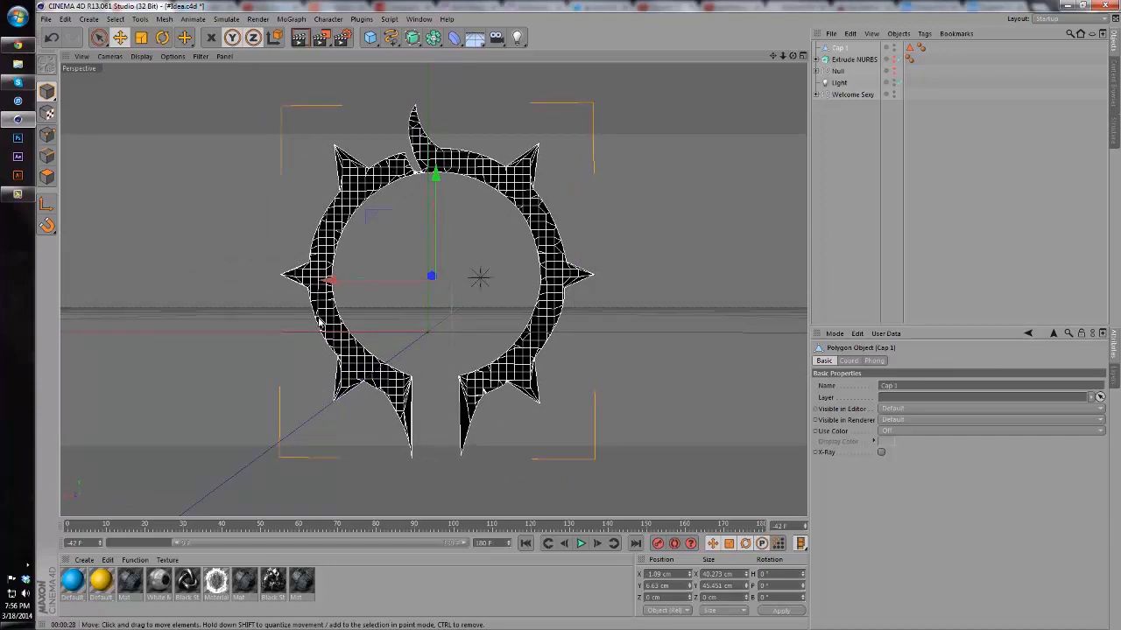
mouse_move(532, 218)
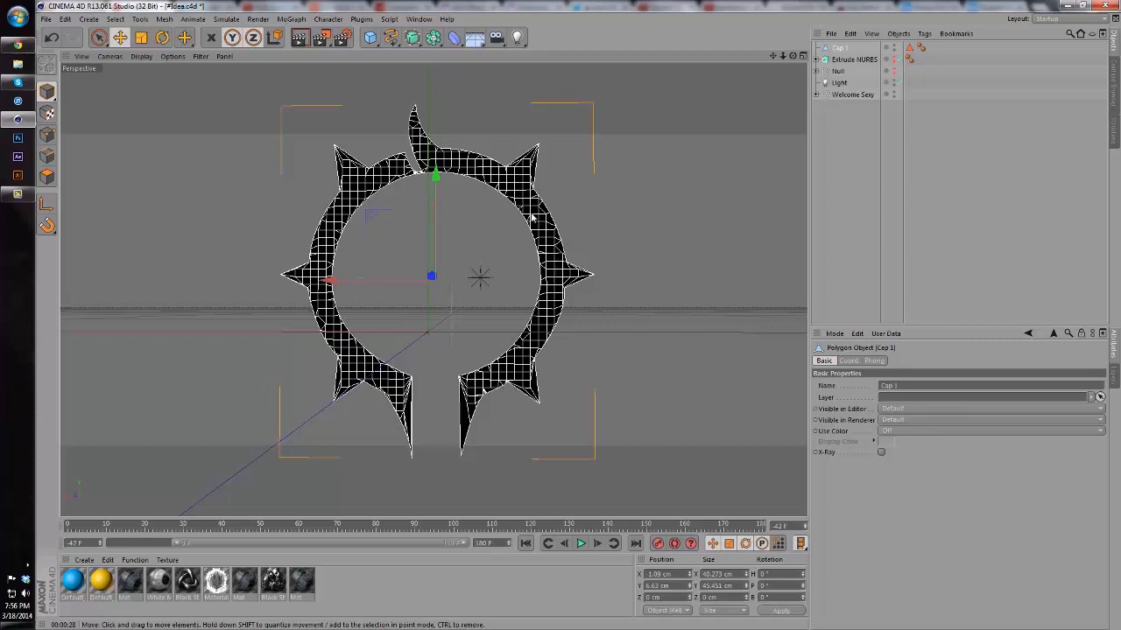
mouse_move(726, 68)
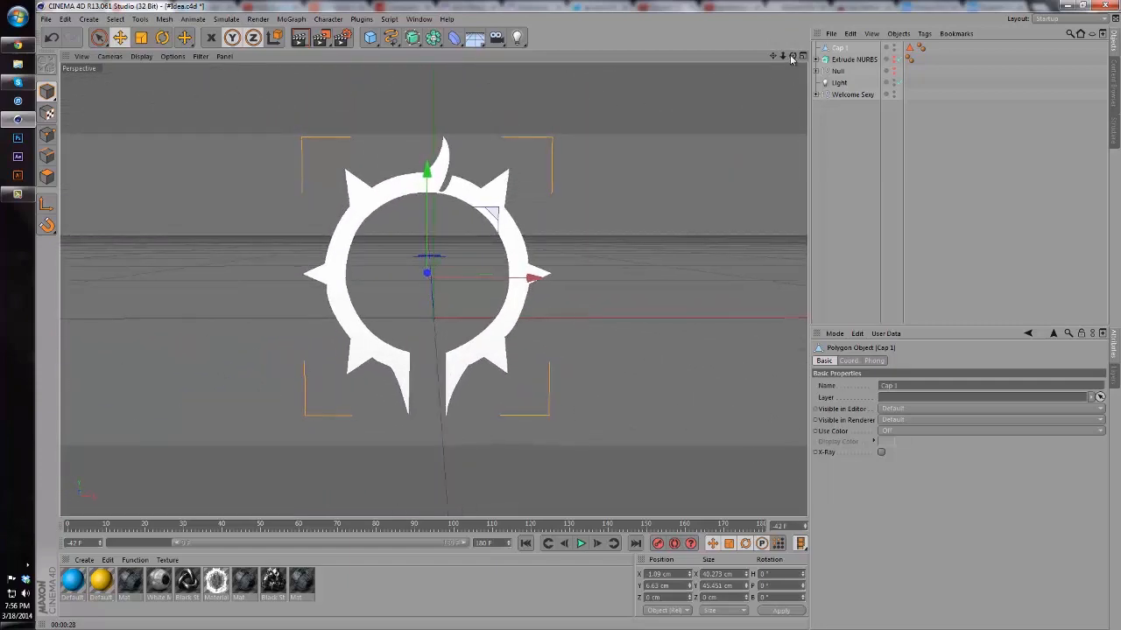
Nest Cap 1 under a new Greebler and reach the projection choices on its texture tag.
left_click(361, 17)
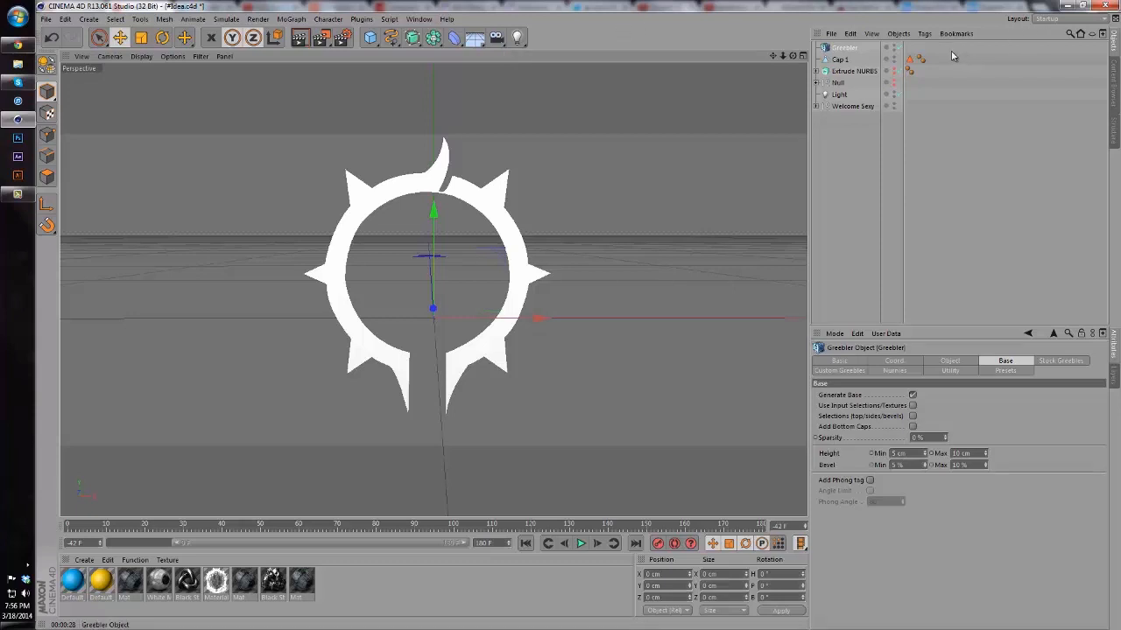
left_click(840, 59)
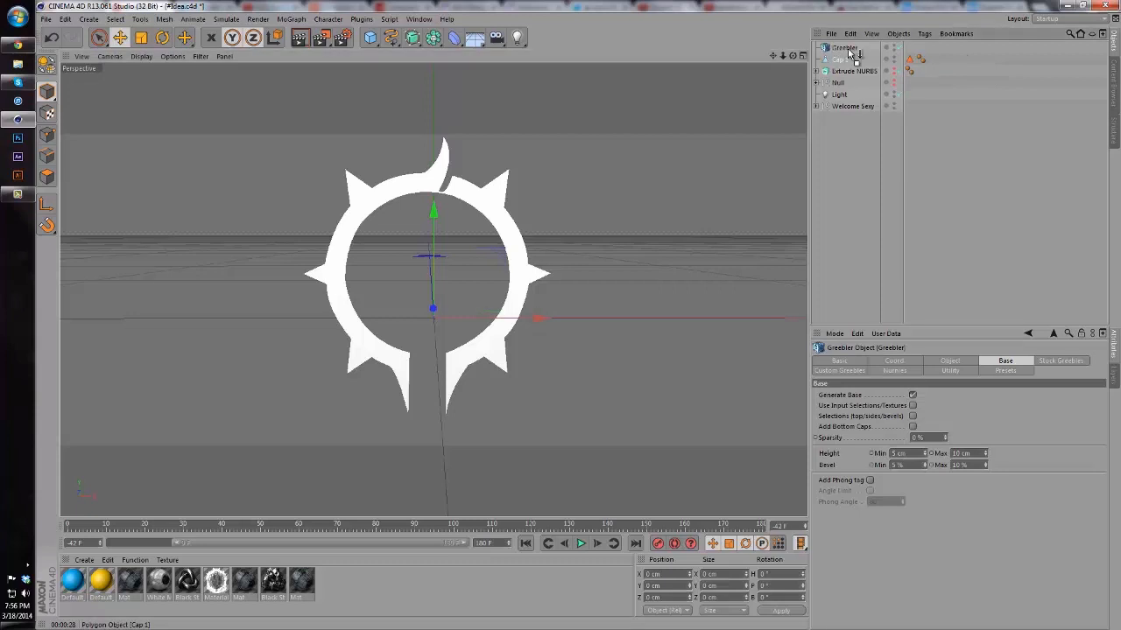
left_click(844, 59)
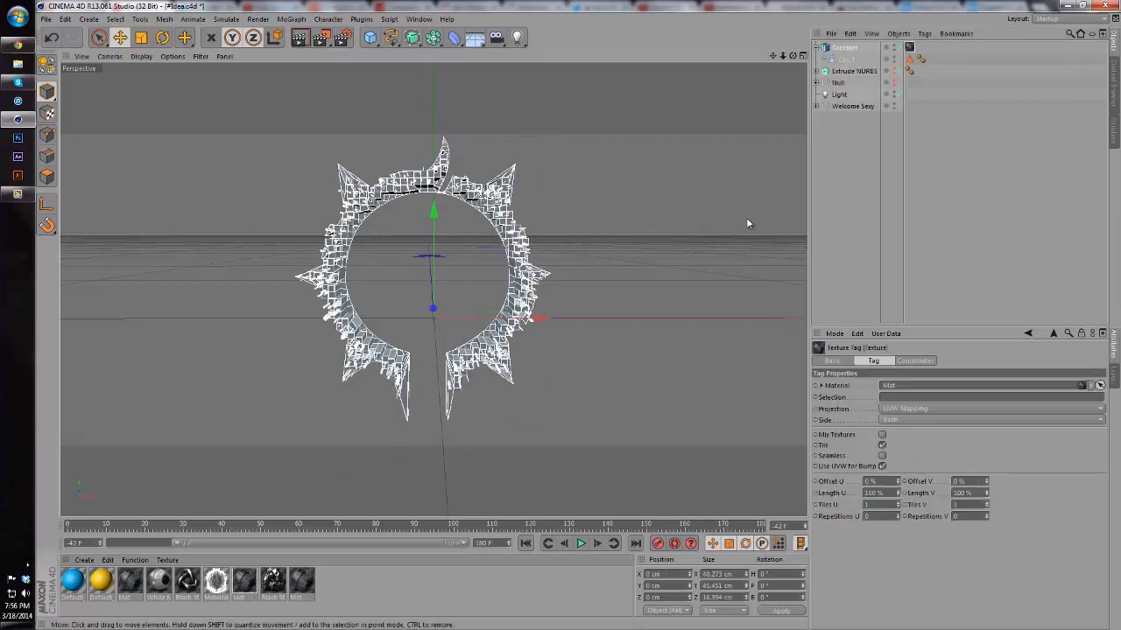
left_click(989, 408)
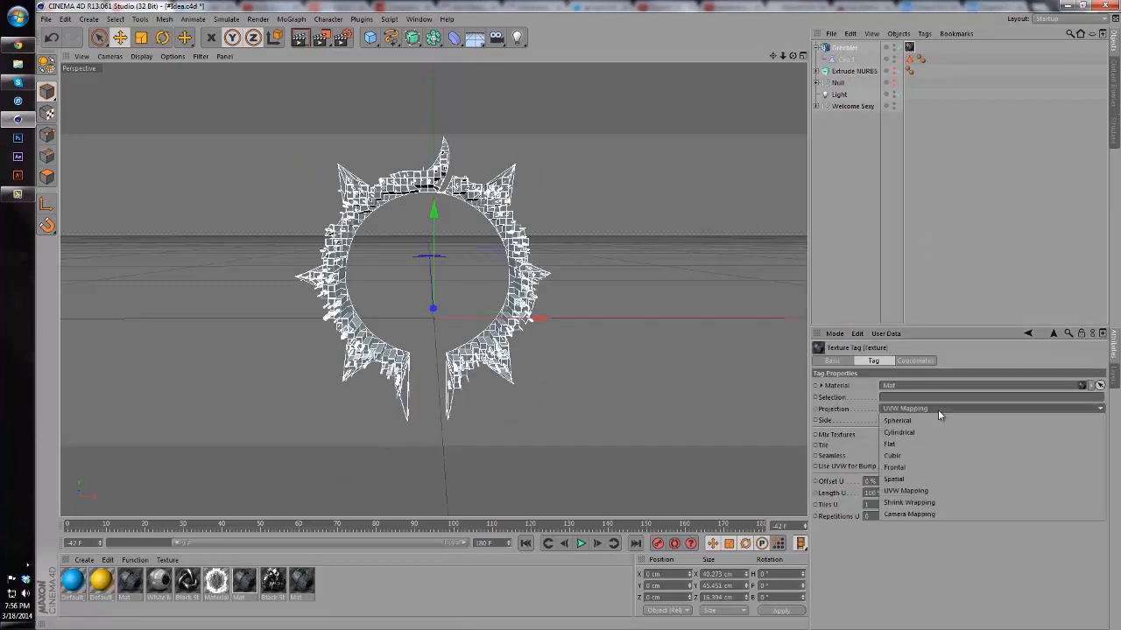
mouse_move(916, 476)
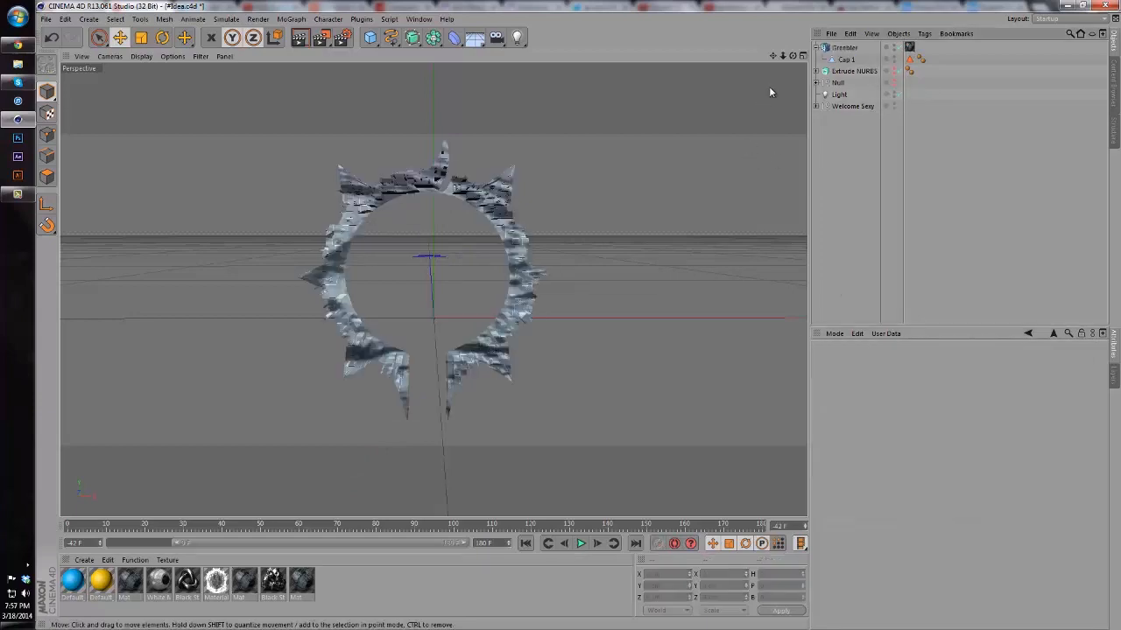
Switch the cap texture to Cubic projection and tune the Greebler's Stock Greebles and Base settings for small, shallow greebles.
left_click_drag(429, 254, 578, 319)
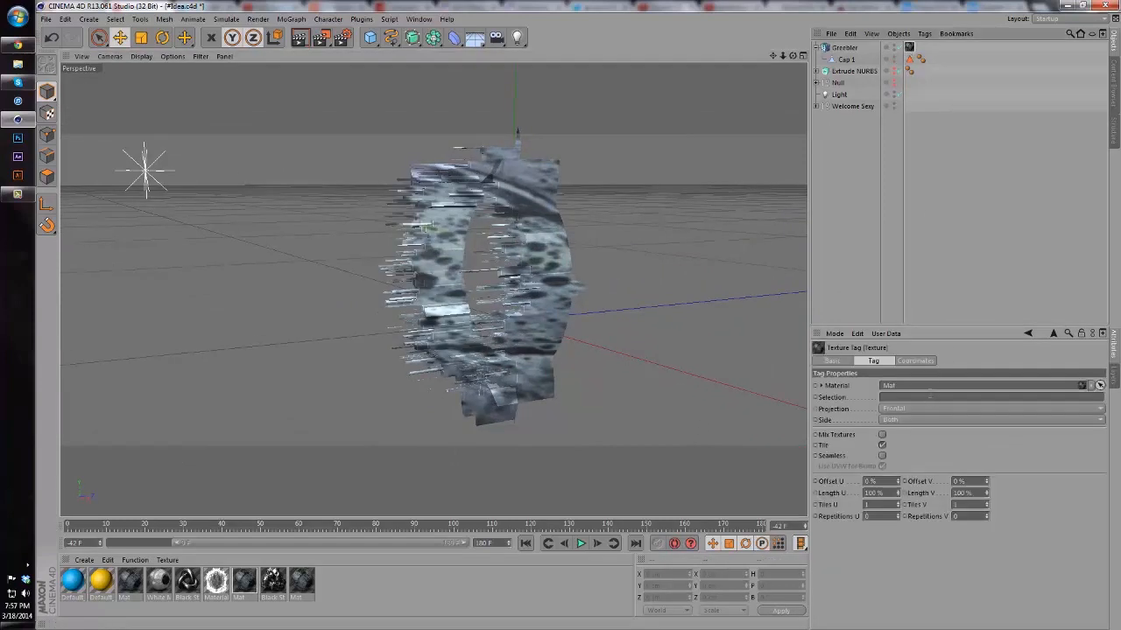
left_click(990, 410)
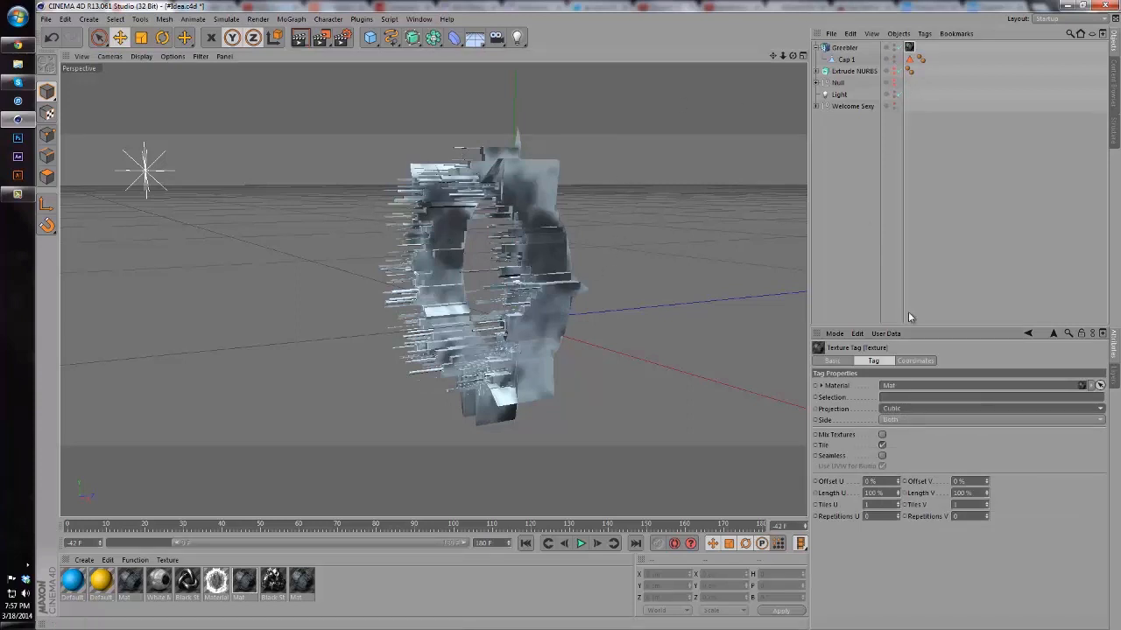
left_click(844, 48)
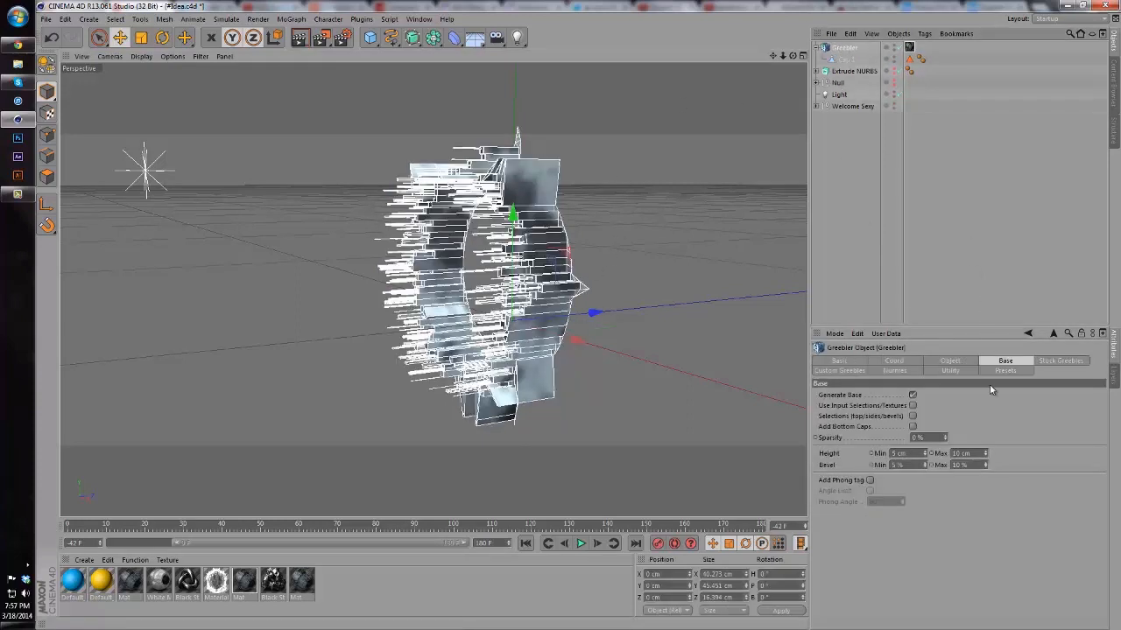
left_click(1061, 360)
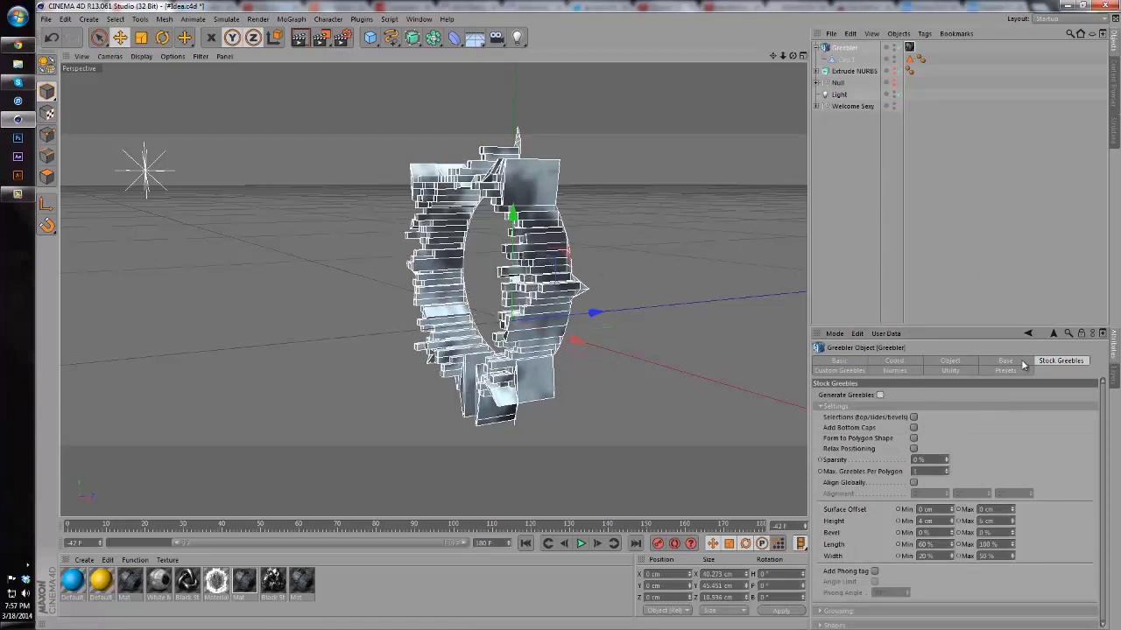
left_click(1005, 361)
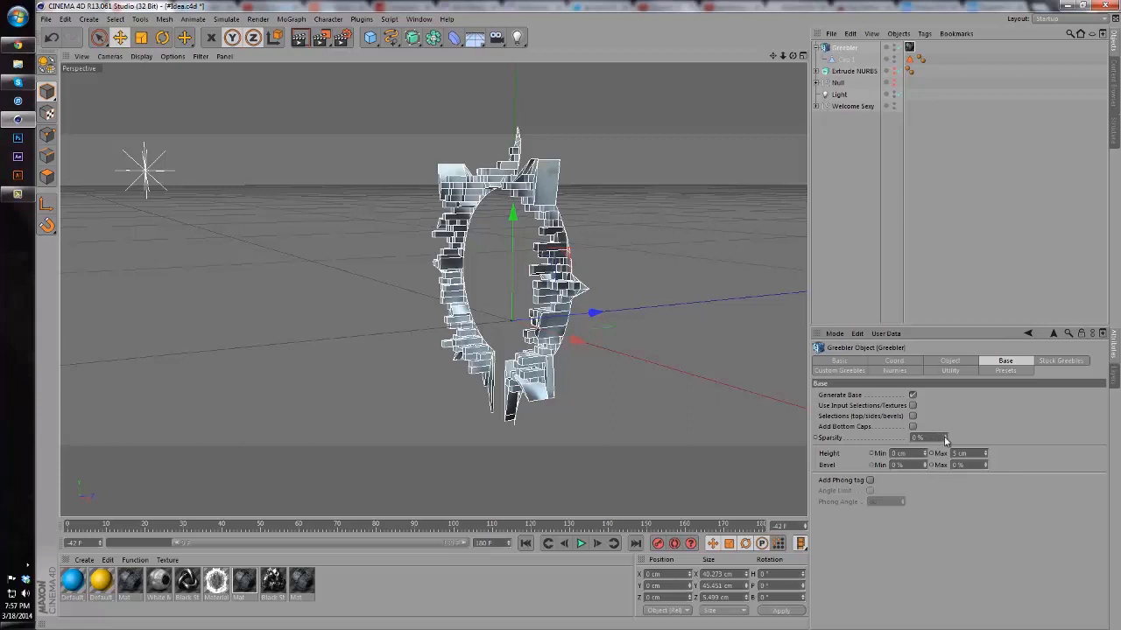
left_click_drag(919, 438, 944, 438)
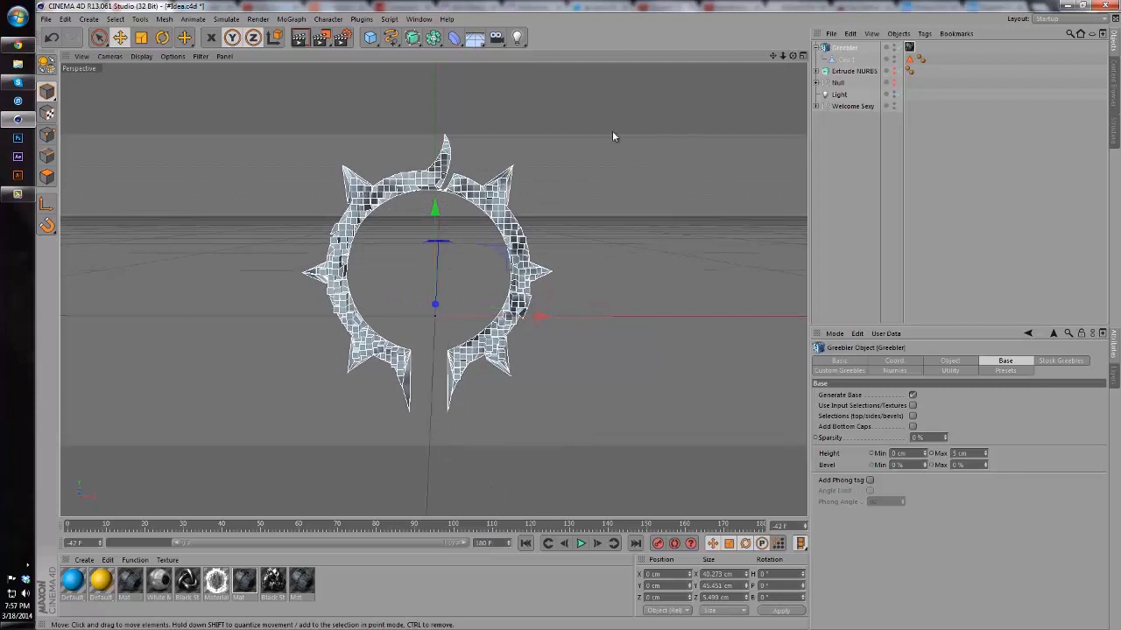
mouse_move(462, 194)
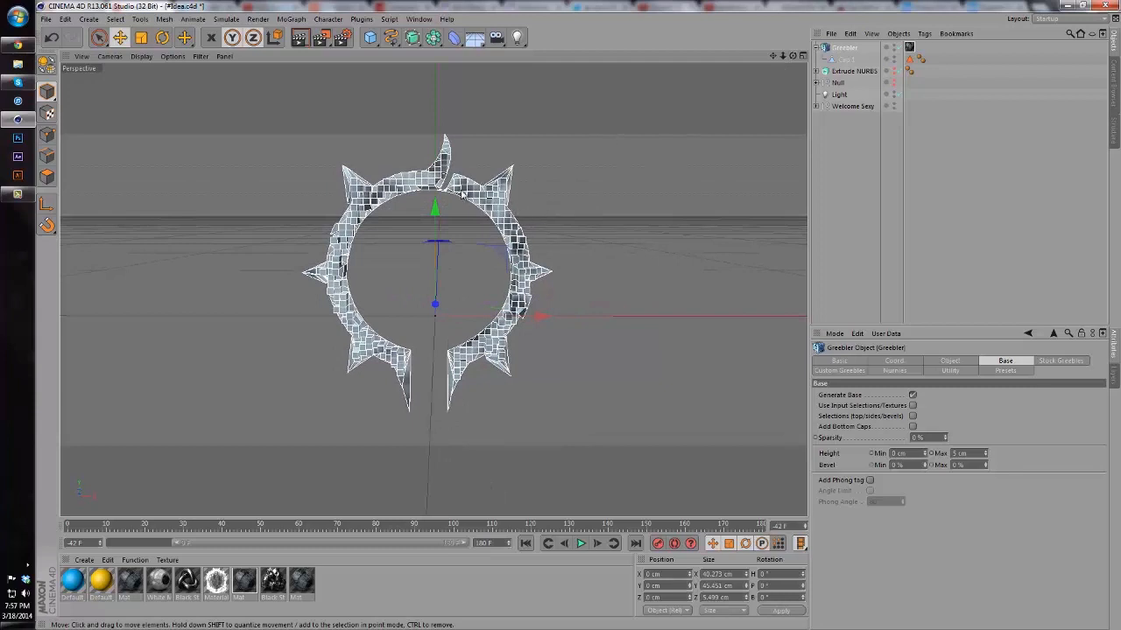
mouse_move(581, 151)
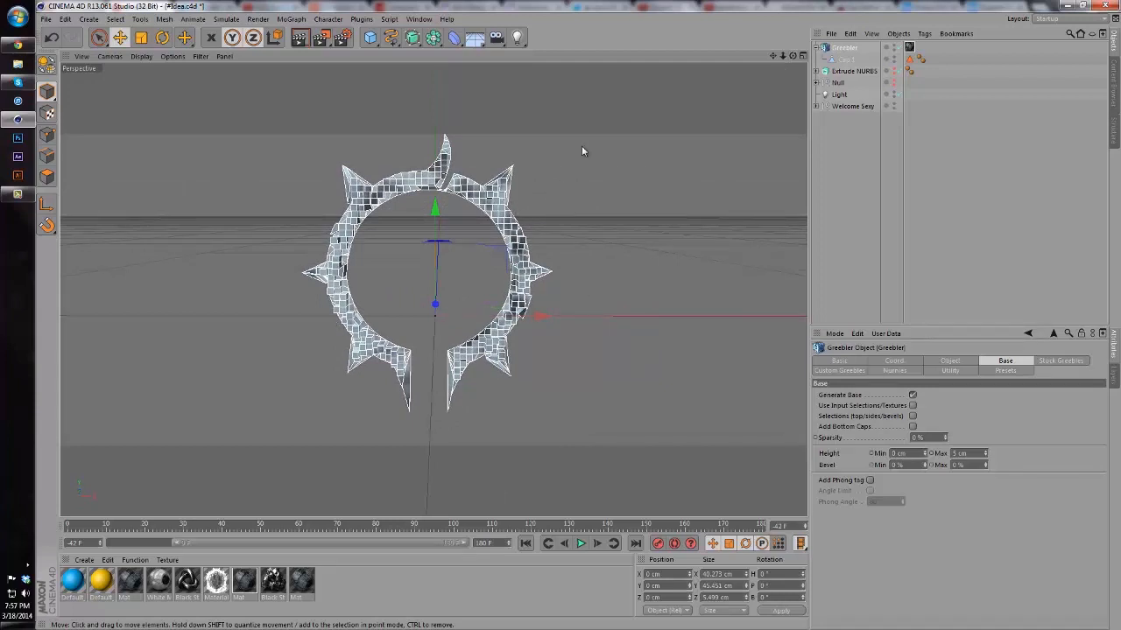
mouse_move(763, 97)
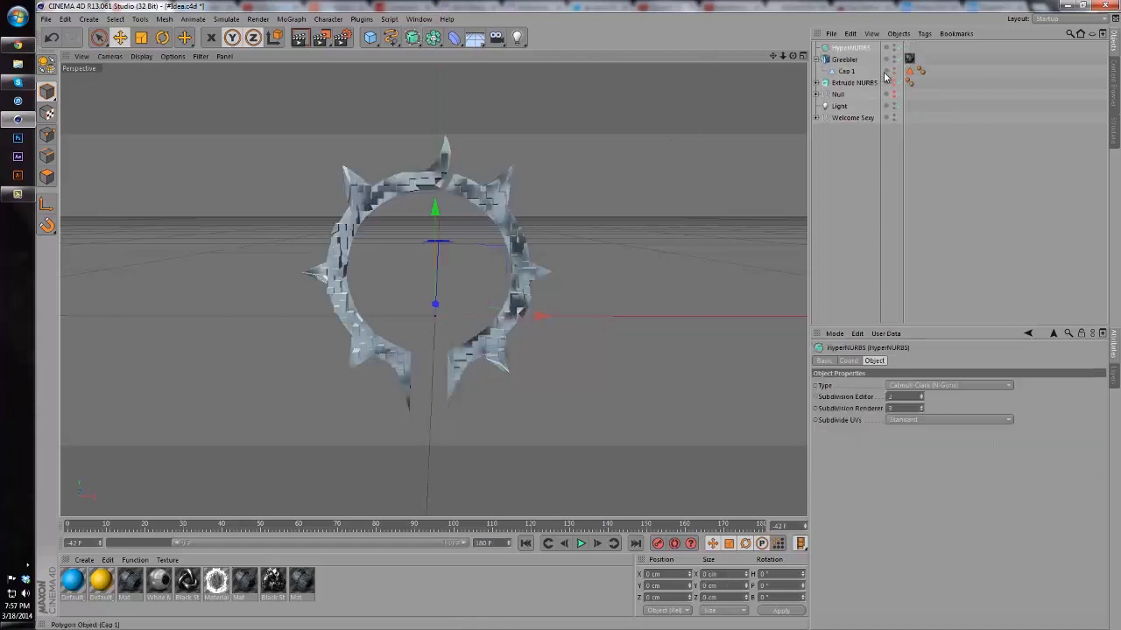
Place the Greebler under a HyperNURBS, show the Extrude NURBS rim again and give it the metal material.
left_click(845, 60)
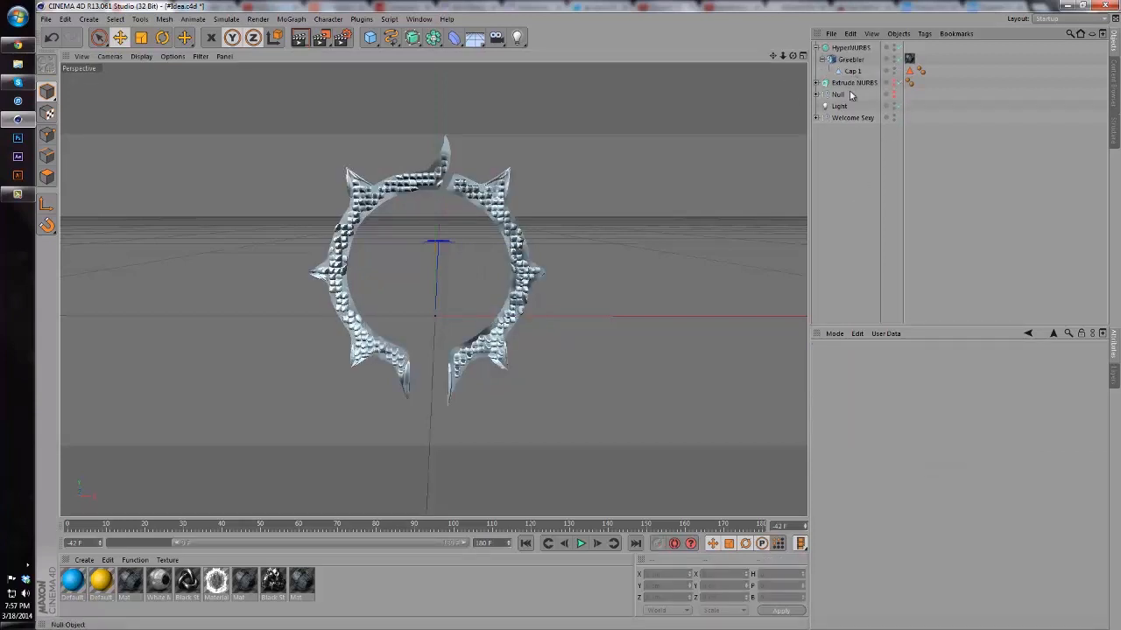
left_click(855, 83)
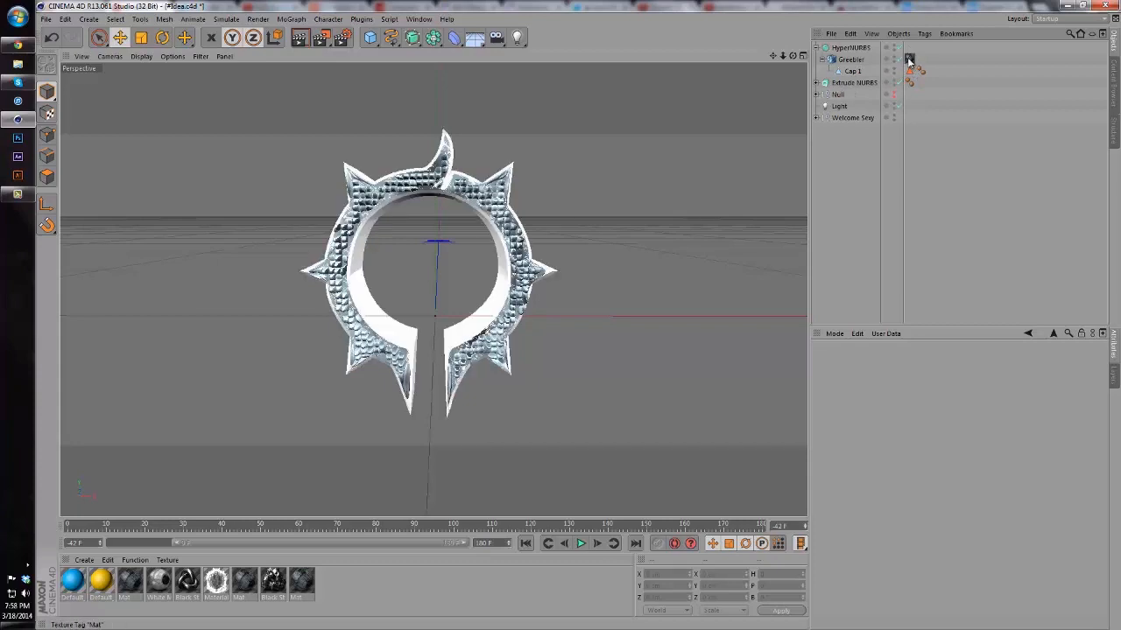
left_click(921, 71)
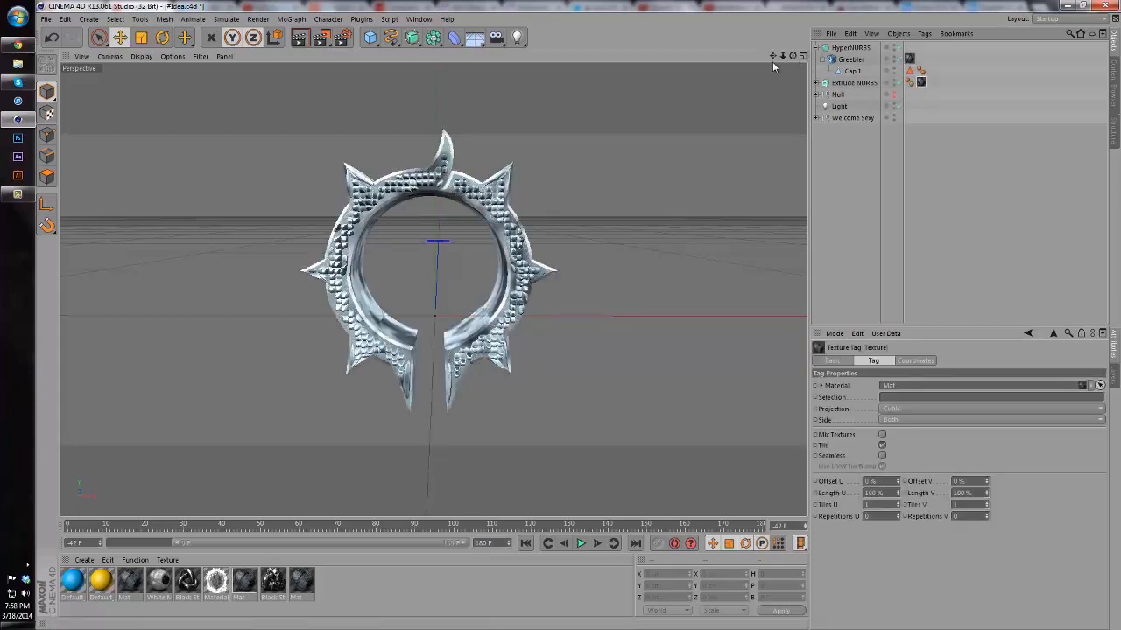